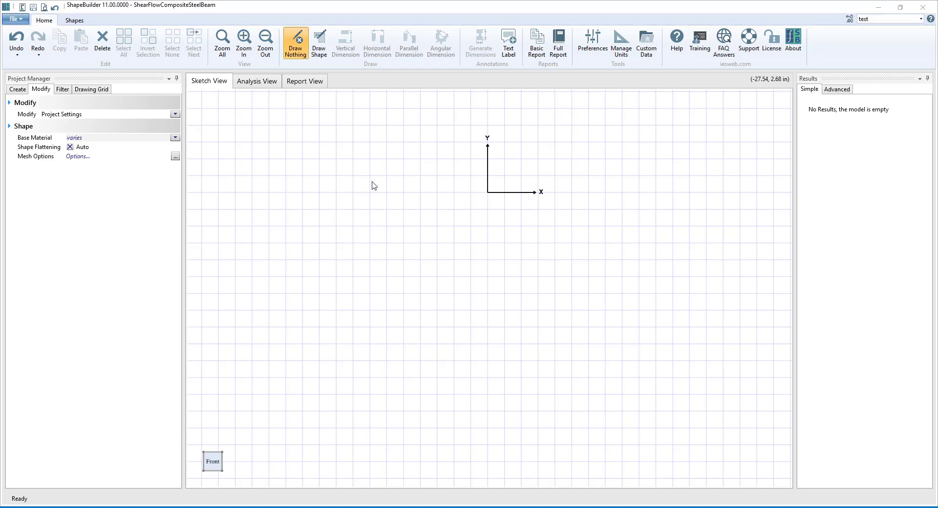
# - Add a 128 × 8 in rectangle of 4 ksi concrete and name it Deck
pyautogui.click(319, 43)
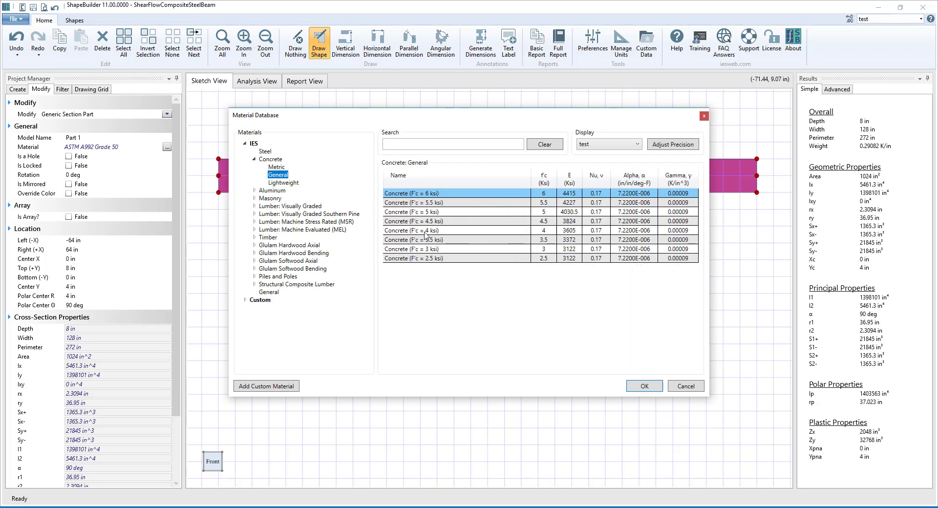
pyautogui.click(644, 386)
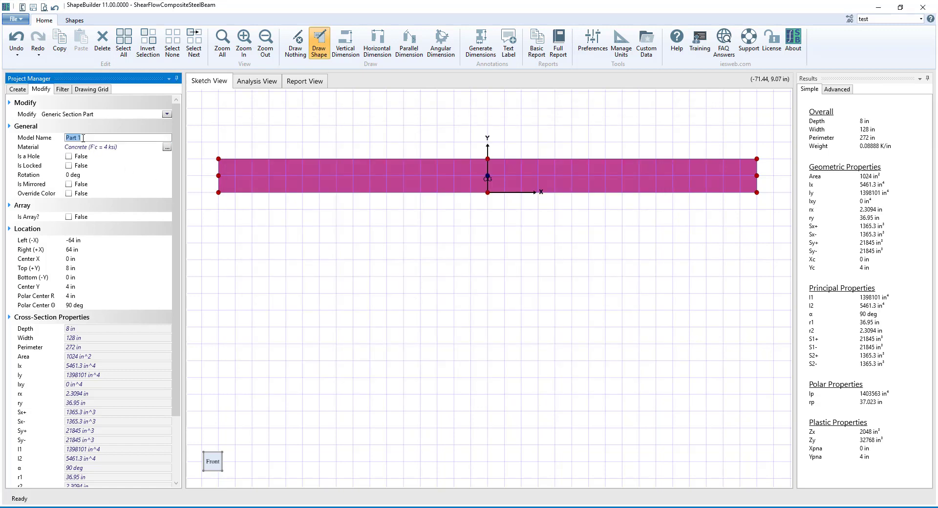
pyautogui.write('Deck')
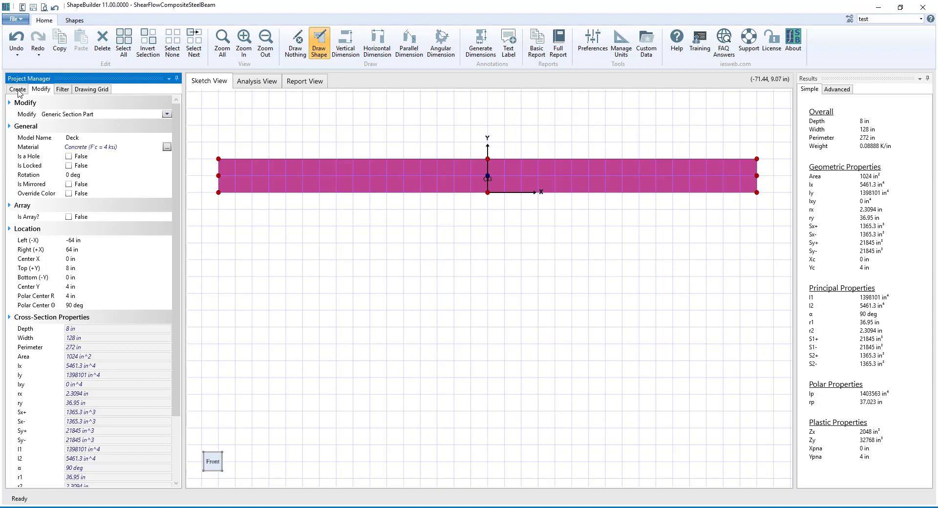
# - Add a 56 in deep I-shape girder named Girder
pyautogui.click(17, 90)
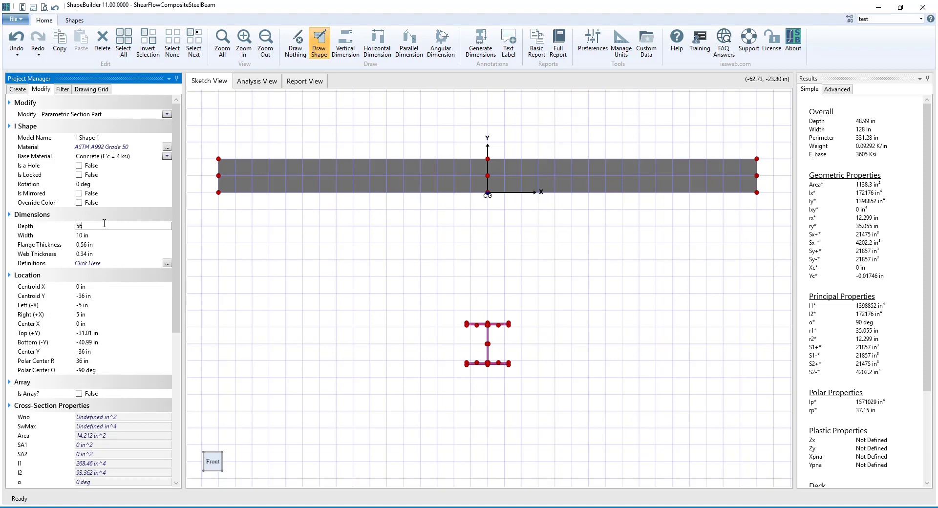
pyautogui.write('56')
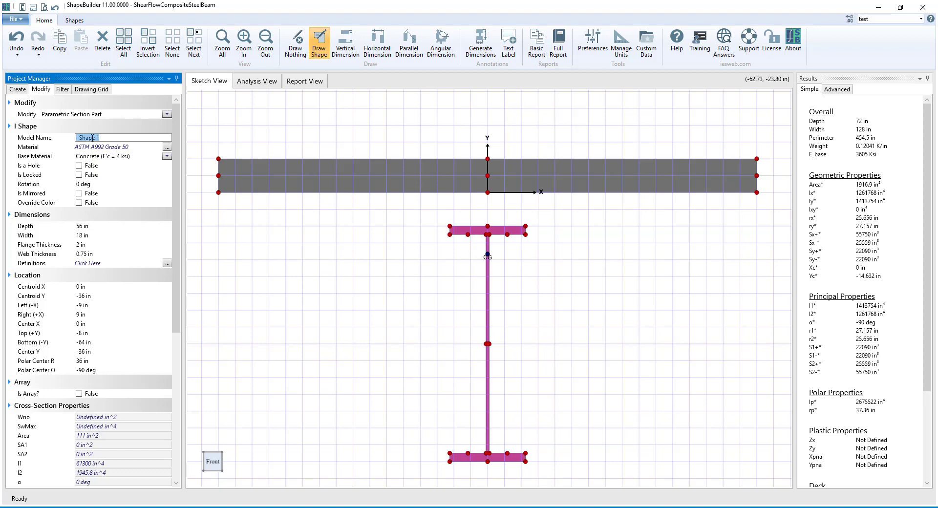
pyautogui.write('Girder')
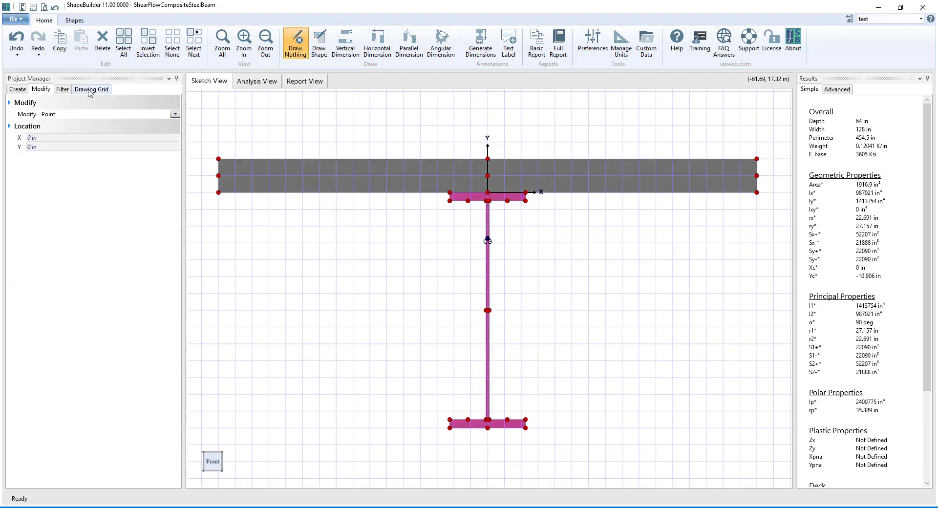
# - Hide the default grid and enter a -100 K vertical shear in Analysis View
pyautogui.click(91, 89)
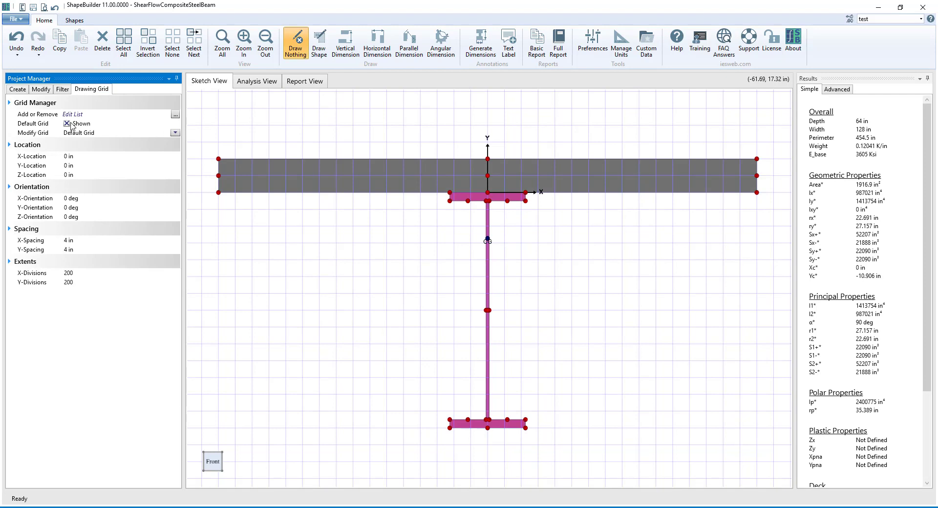
pyautogui.click(16, 89)
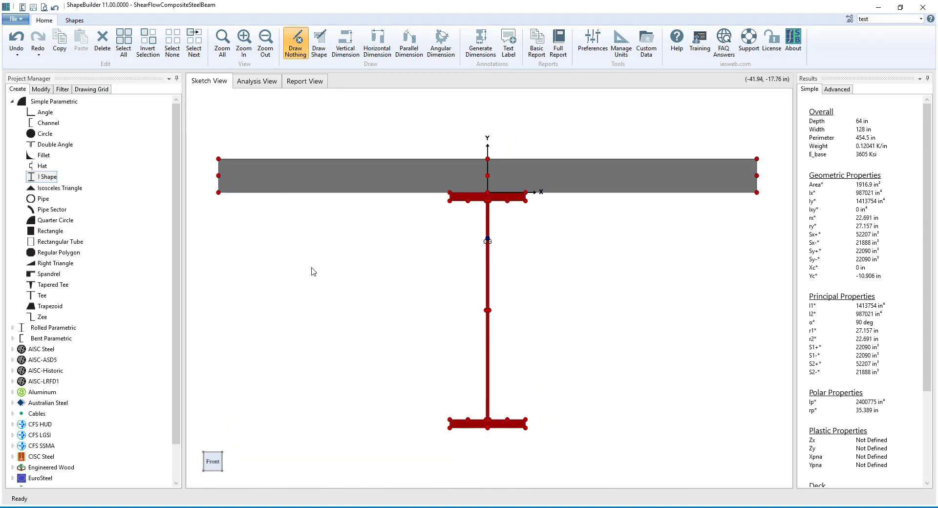
pyautogui.click(256, 80)
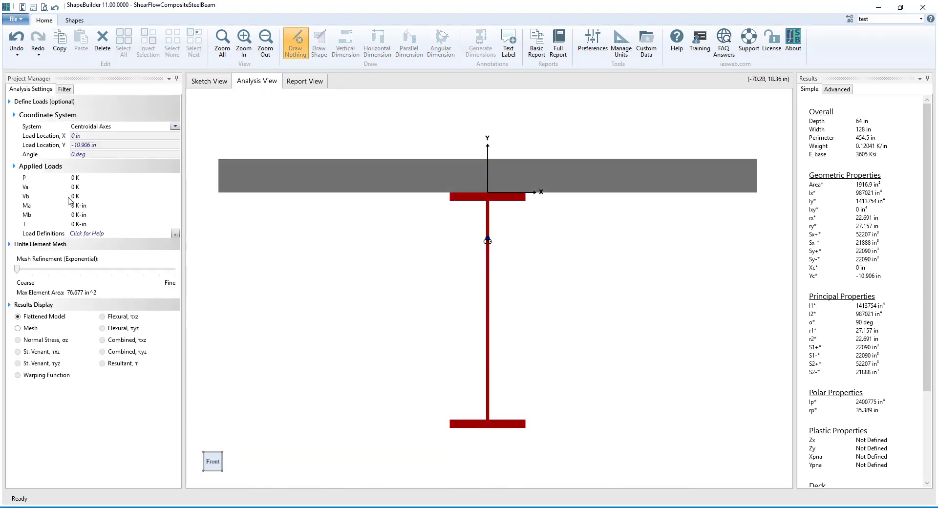
pyautogui.click(123, 196)
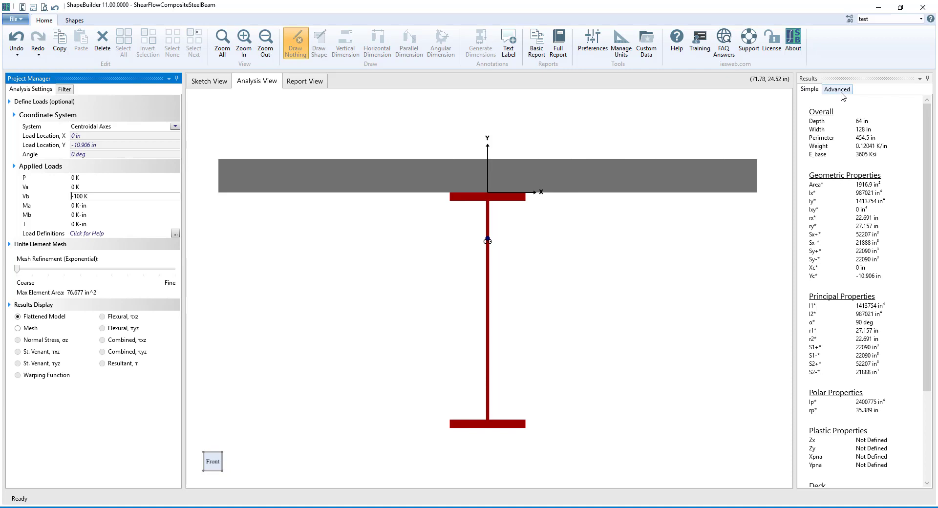
# - Show Advanced Results listing -1.5464 K/in shear flow for deck and girder
pyautogui.click(836, 89)
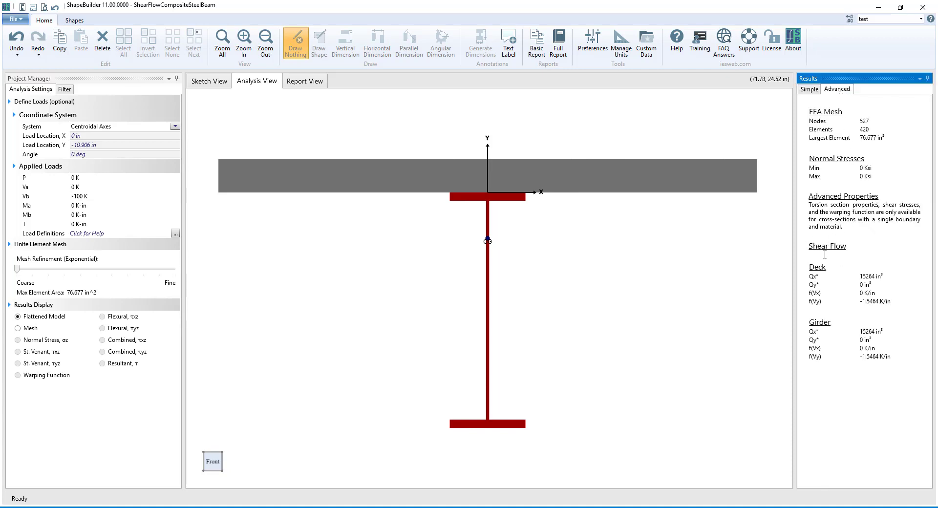
pyautogui.moveTo(840, 301)
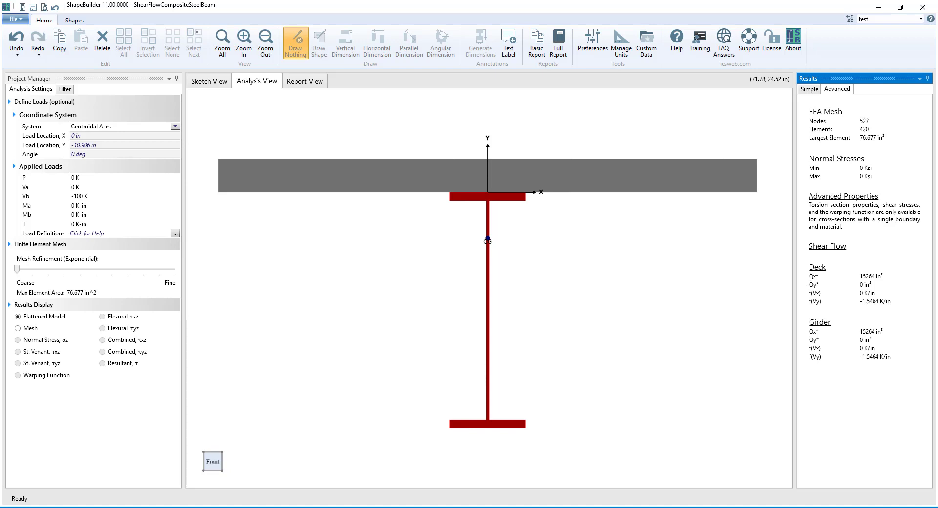
pyautogui.moveTo(830, 293)
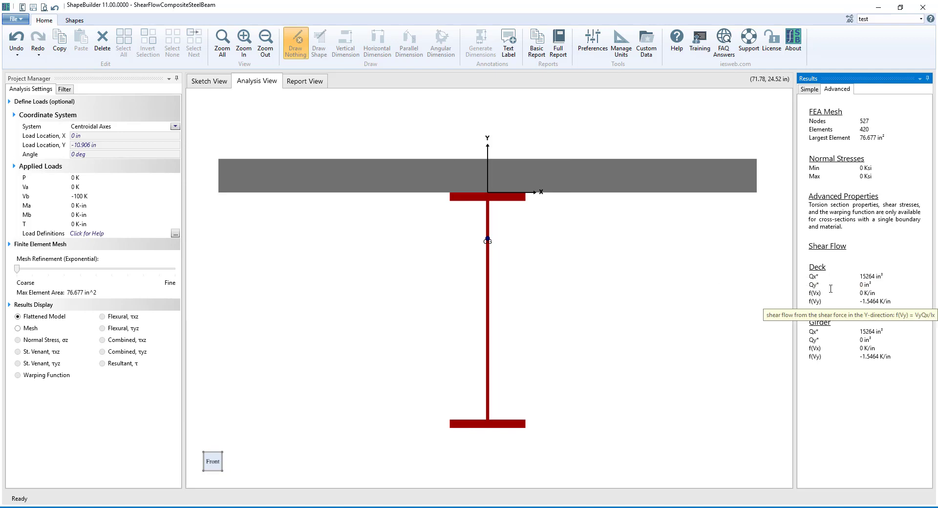
pyautogui.moveTo(831, 294)
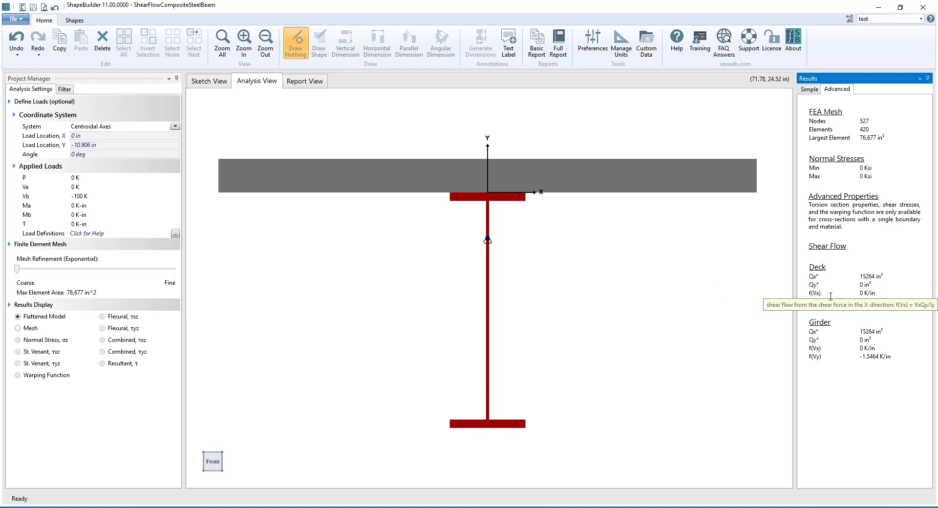
pyautogui.moveTo(827, 295)
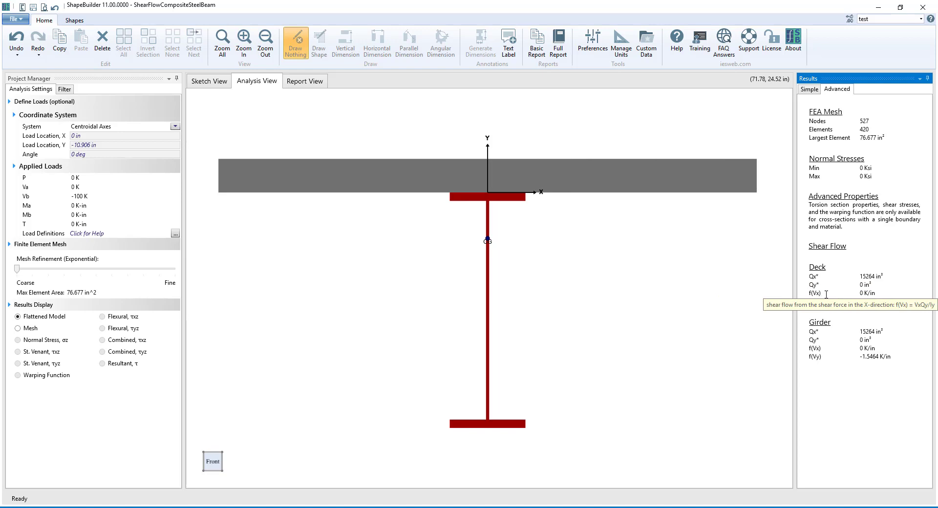
pyautogui.moveTo(825, 301)
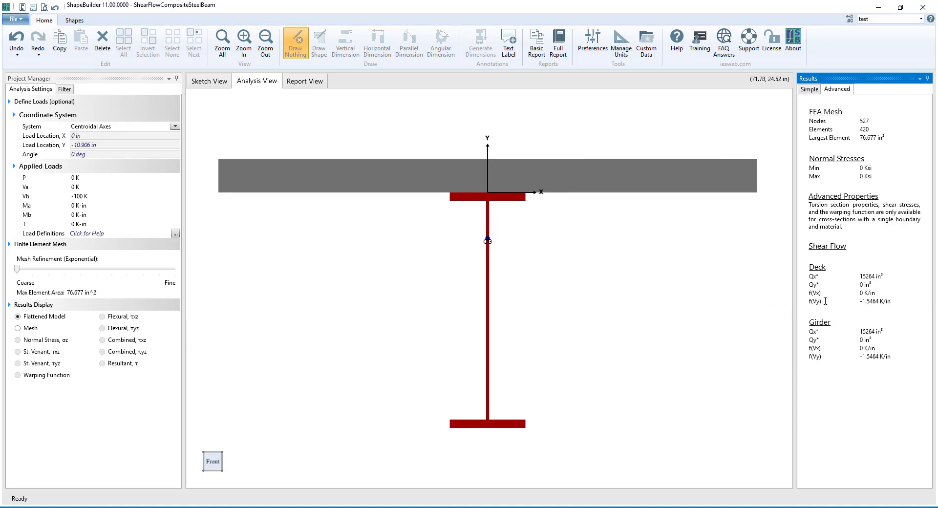
pyautogui.moveTo(806, 304)
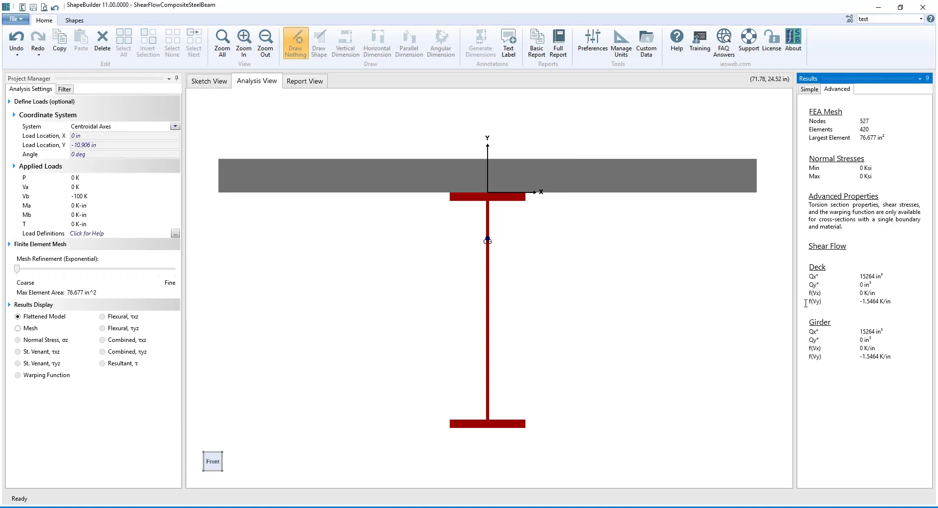
pyautogui.moveTo(818, 276)
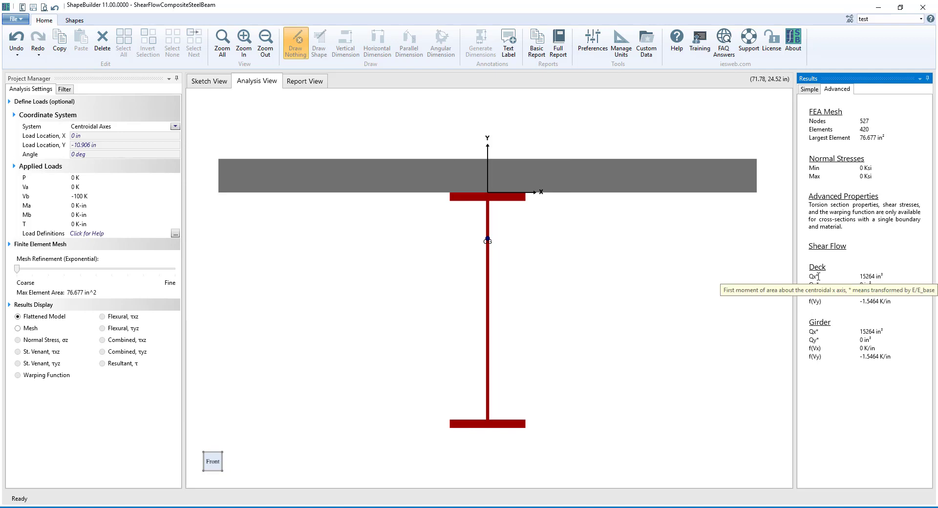
pyautogui.moveTo(815, 283)
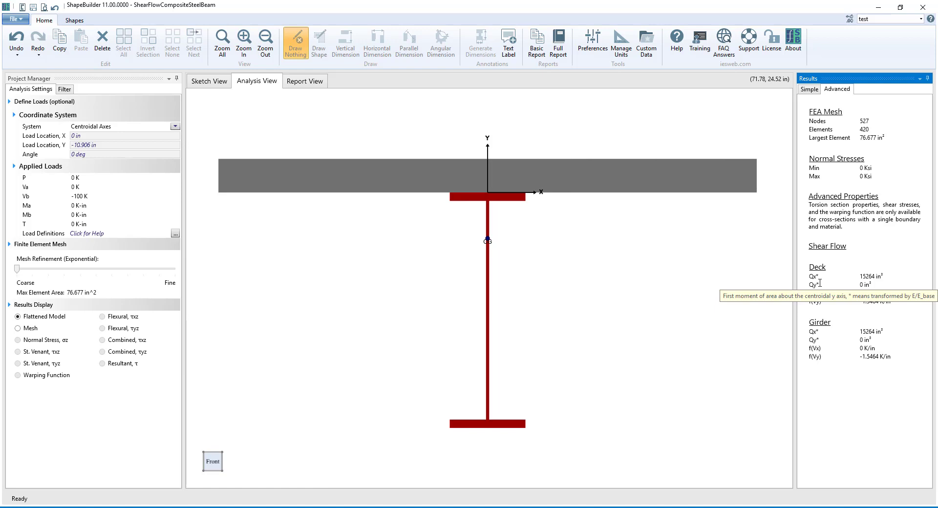
pyautogui.moveTo(208, 82)
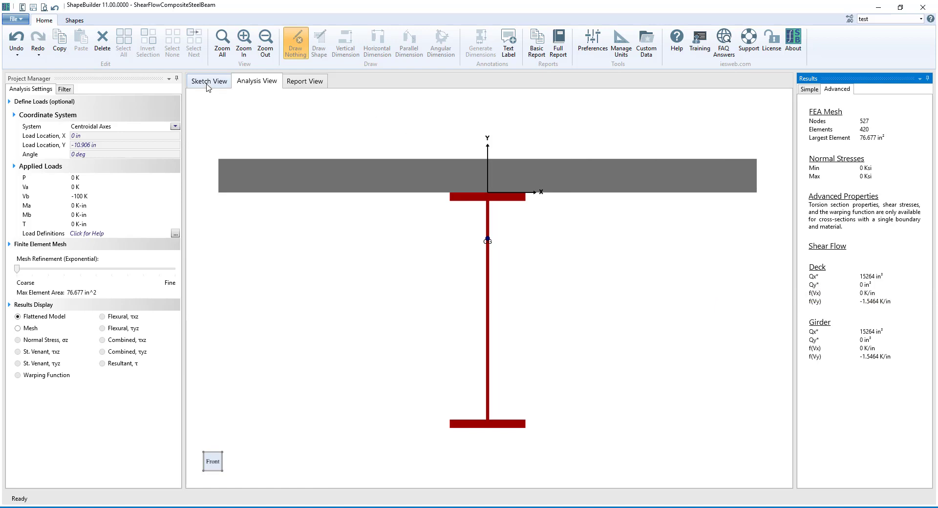
# - Set the project base material to ASTM A992 Grade 50
pyautogui.click(209, 81)
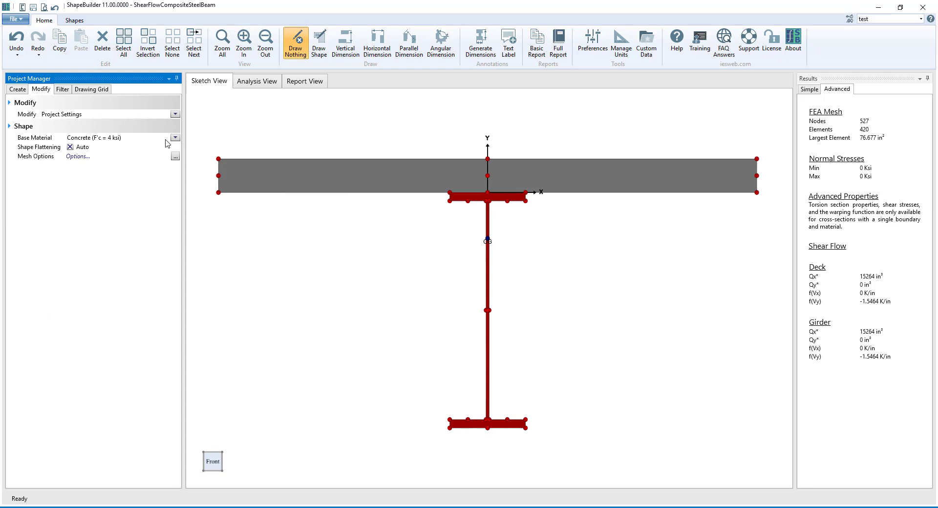
pyautogui.click(175, 138)
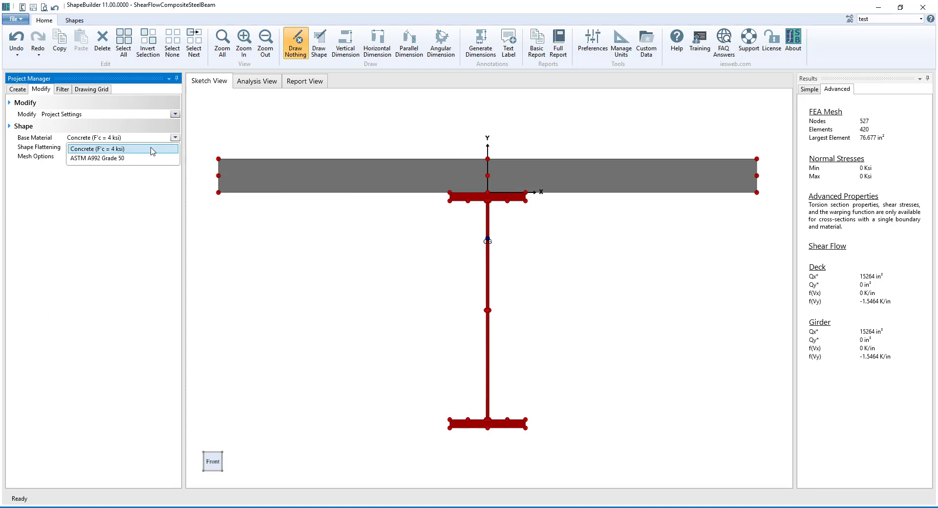
pyautogui.click(95, 157)
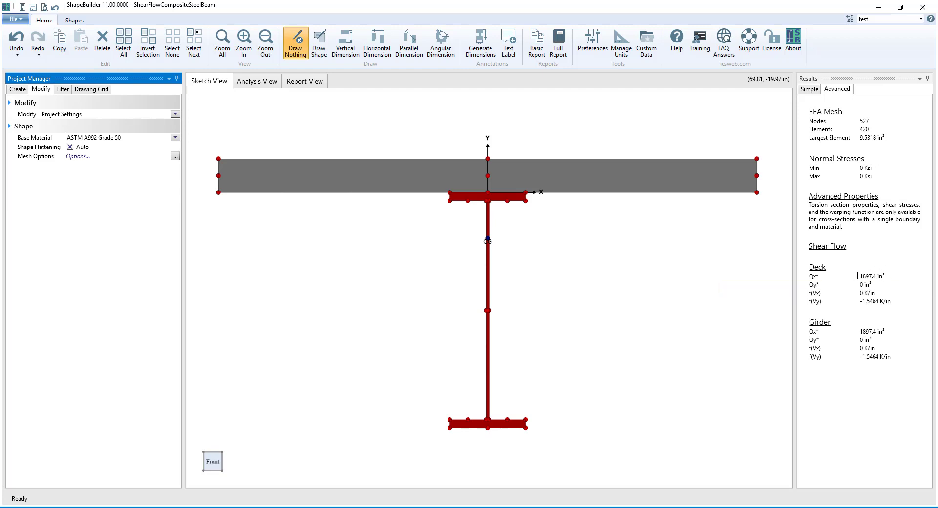
pyautogui.moveTo(736, 284)
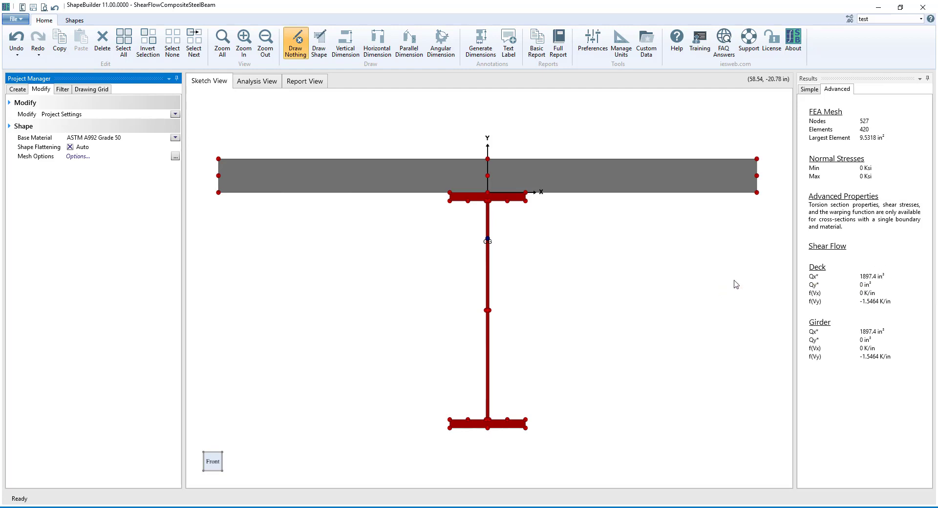
pyautogui.moveTo(728, 277)
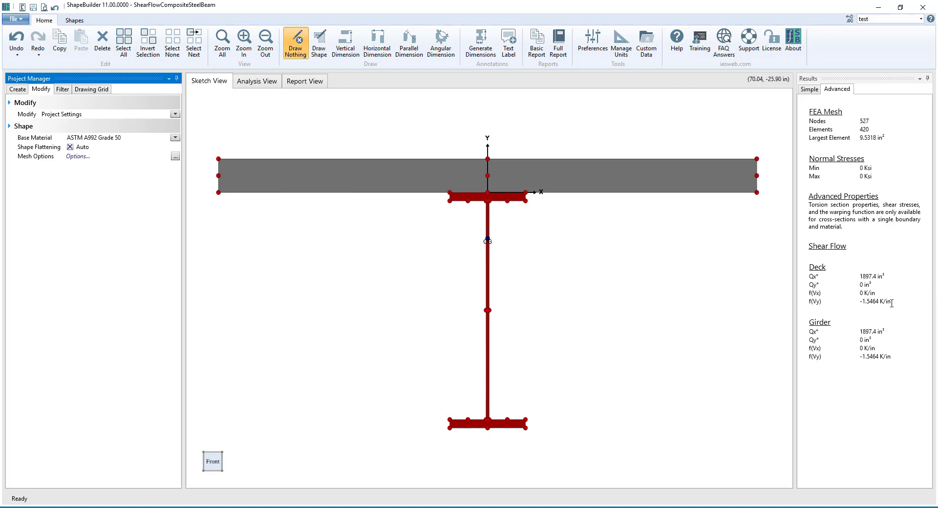
pyautogui.click(861, 301)
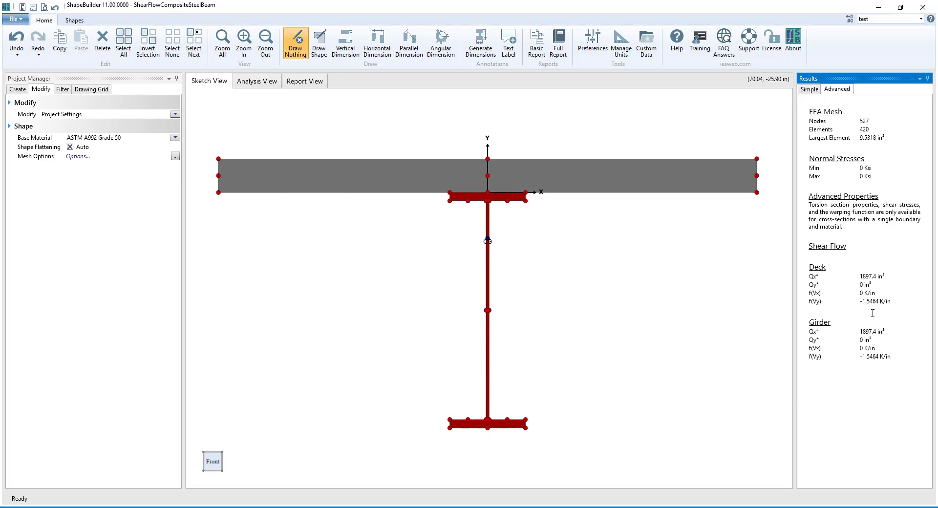
pyautogui.moveTo(618, 217)
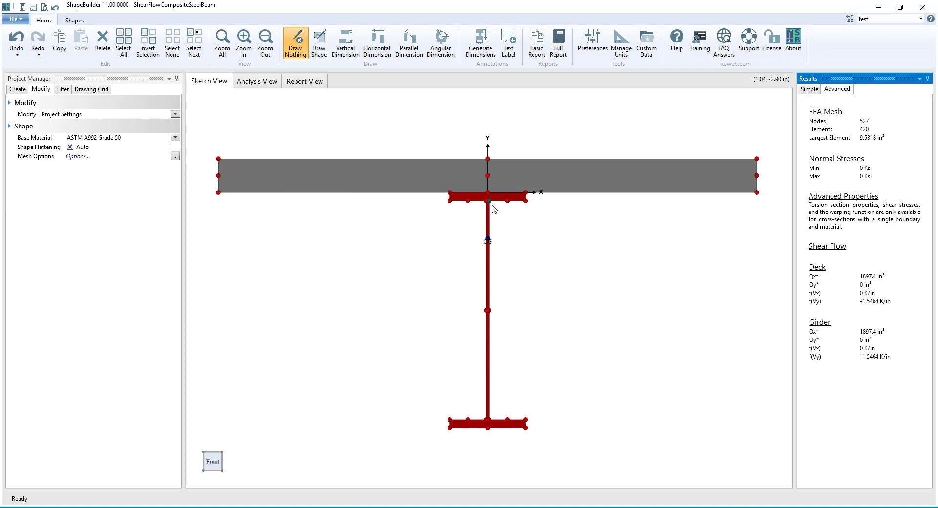
pyautogui.moveTo(486, 205)
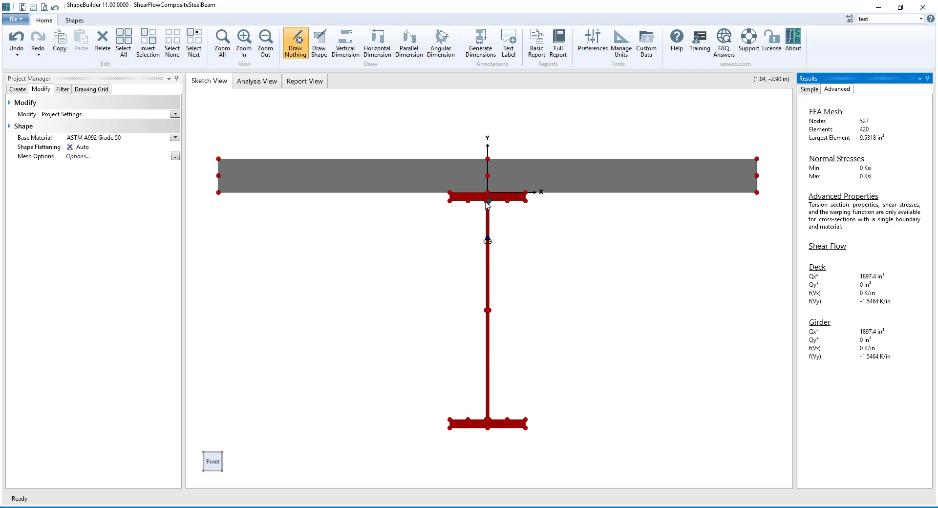
# - Add one horizontal shear flow location line at Y1 = -2 in
pyautogui.click(74, 19)
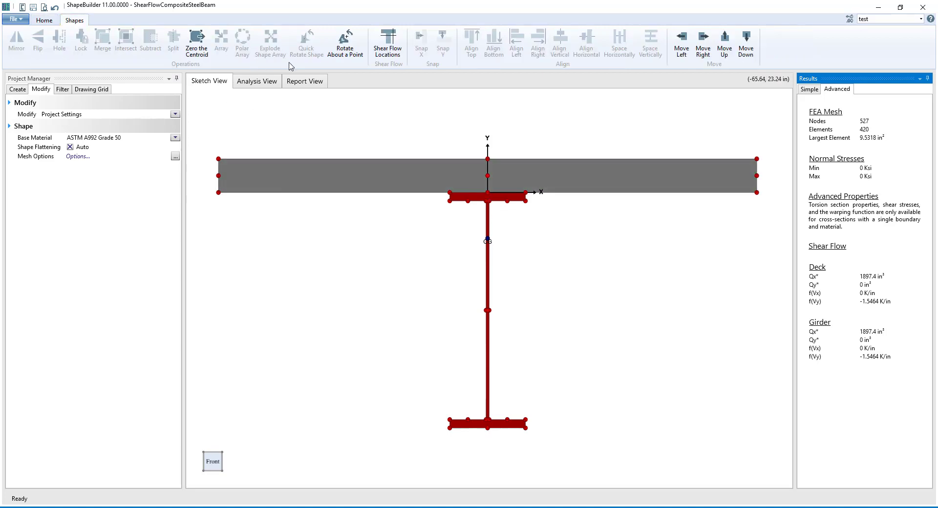
pyautogui.click(387, 40)
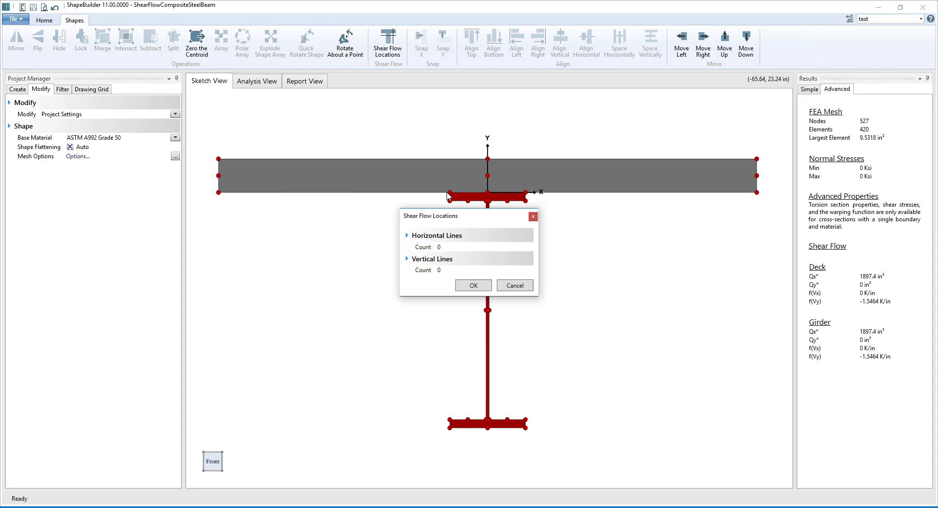
pyautogui.moveTo(470, 241)
pyautogui.write('1')
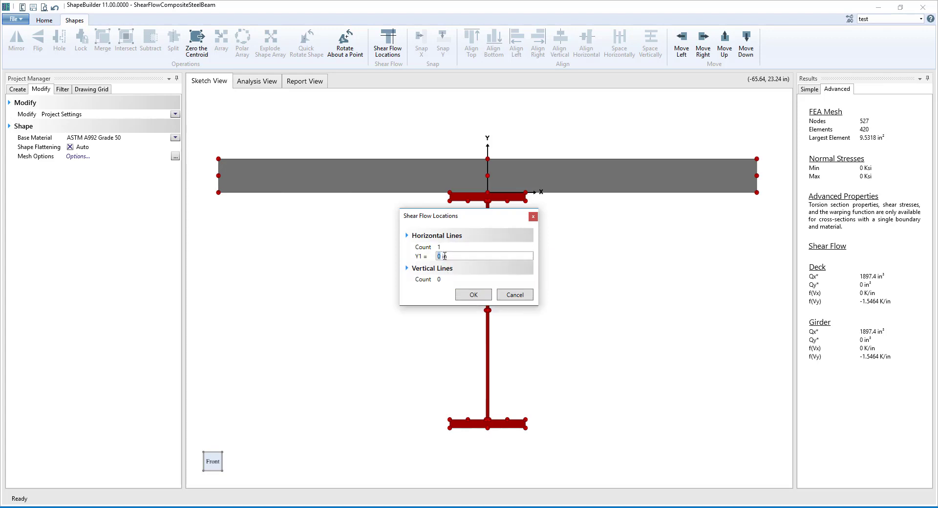
pyautogui.write('-2')
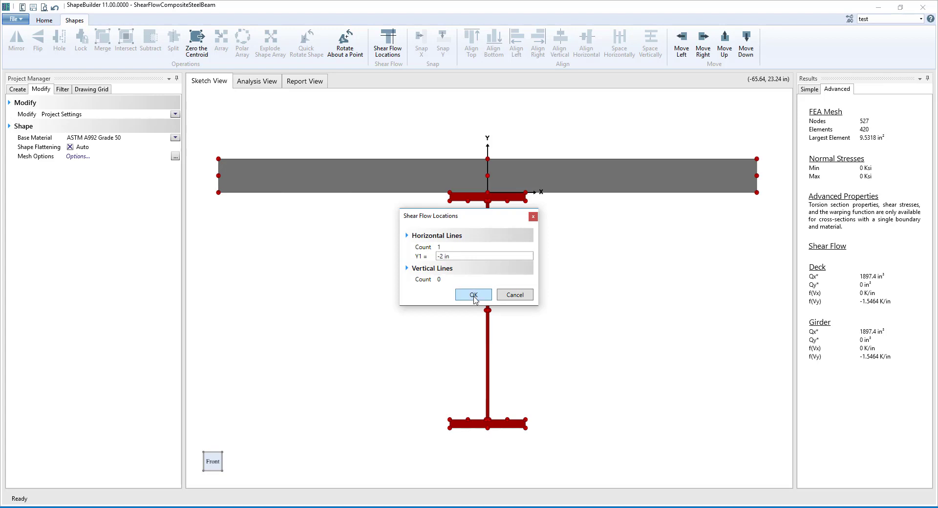
pyautogui.click(473, 295)
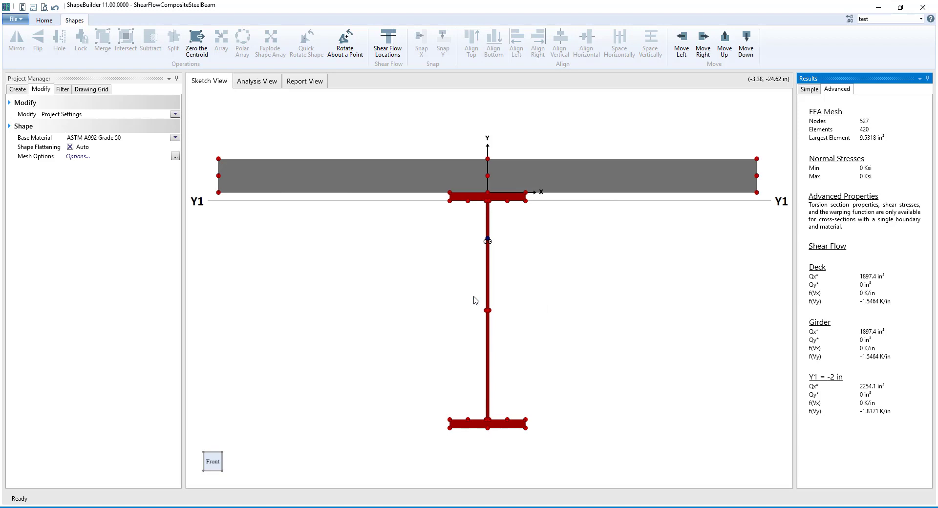
pyautogui.moveTo(413, 239)
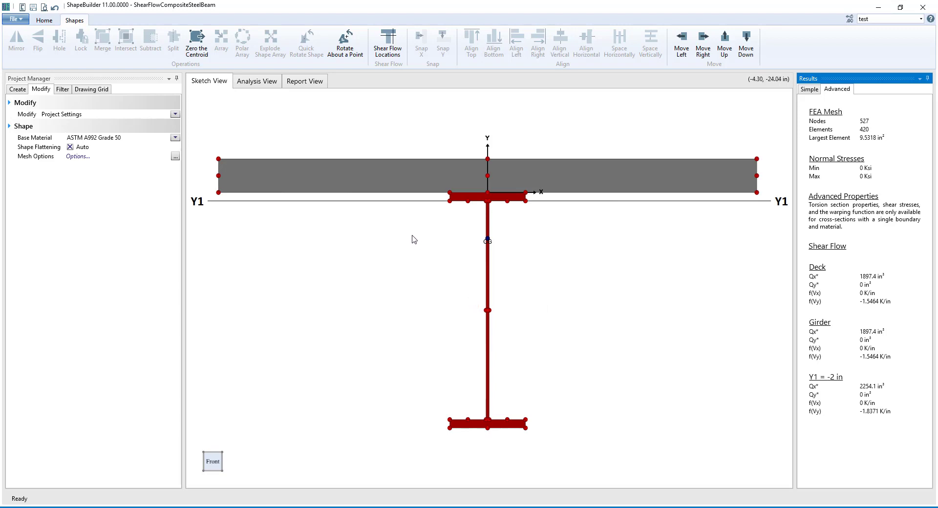
pyautogui.moveTo(604, 208)
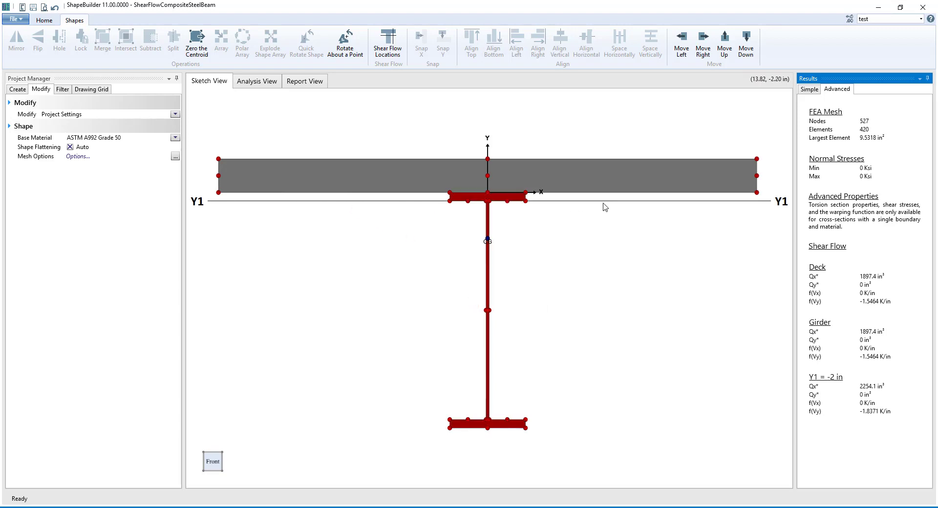
pyautogui.moveTo(843, 362)
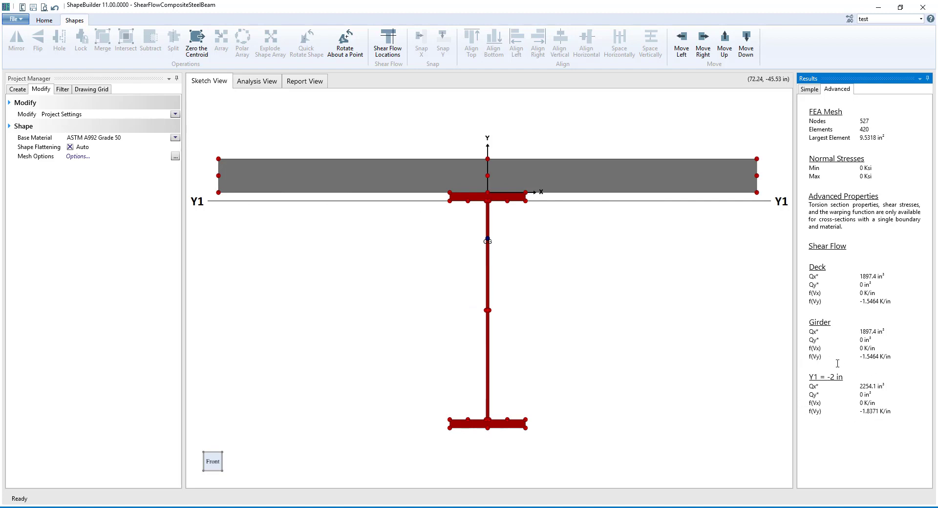
pyautogui.moveTo(806, 365)
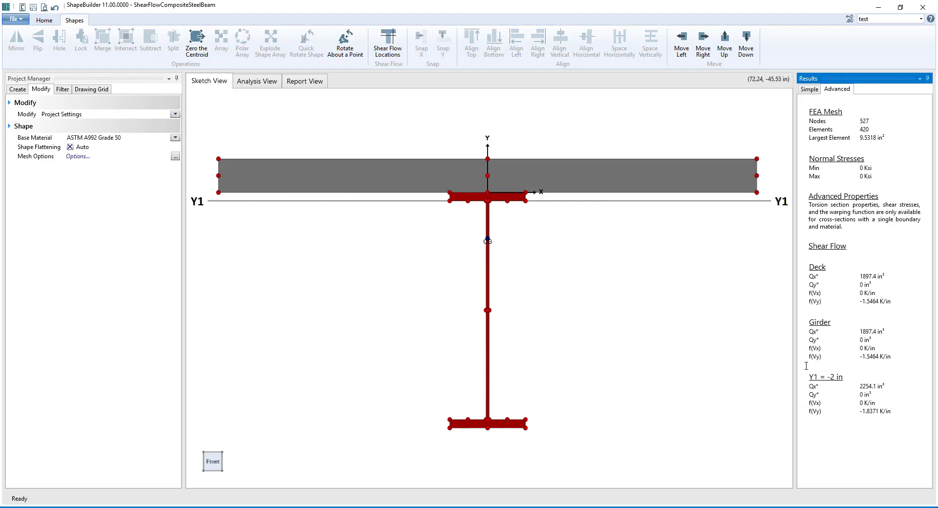
# - Display the report with the sketch and the Y1 = -2 in Shear Flow table
pyautogui.click(304, 81)
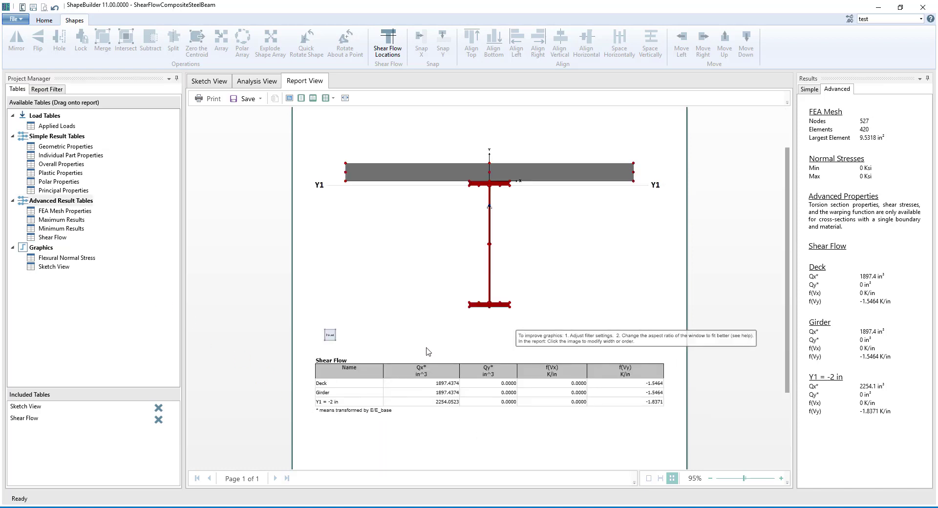
pyautogui.moveTo(450, 436)
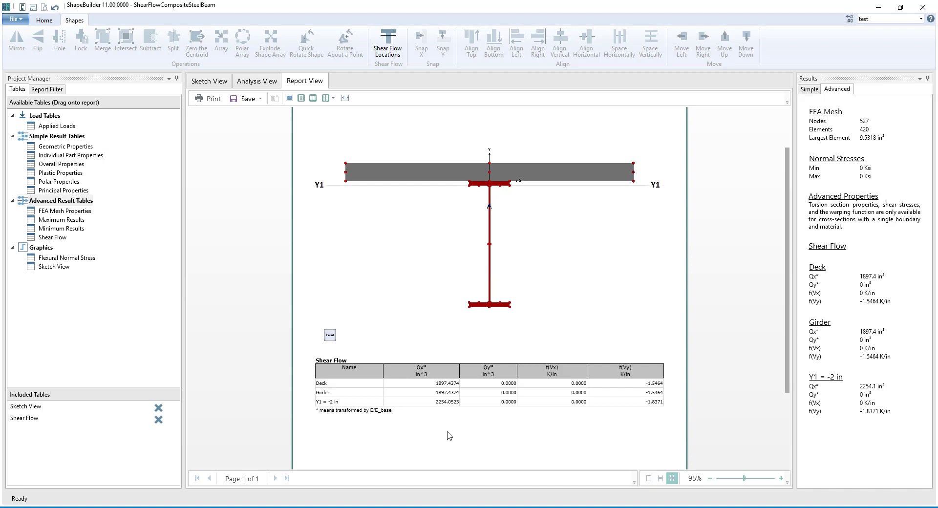